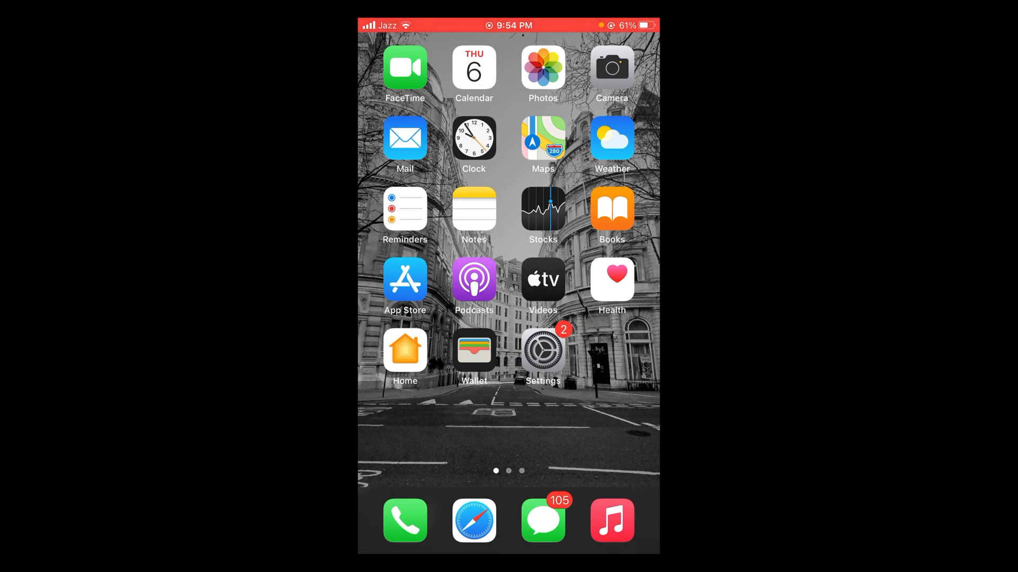
- Swipe the Home Screen to the page holding InShot and open its video picker
scroll(left, 3)
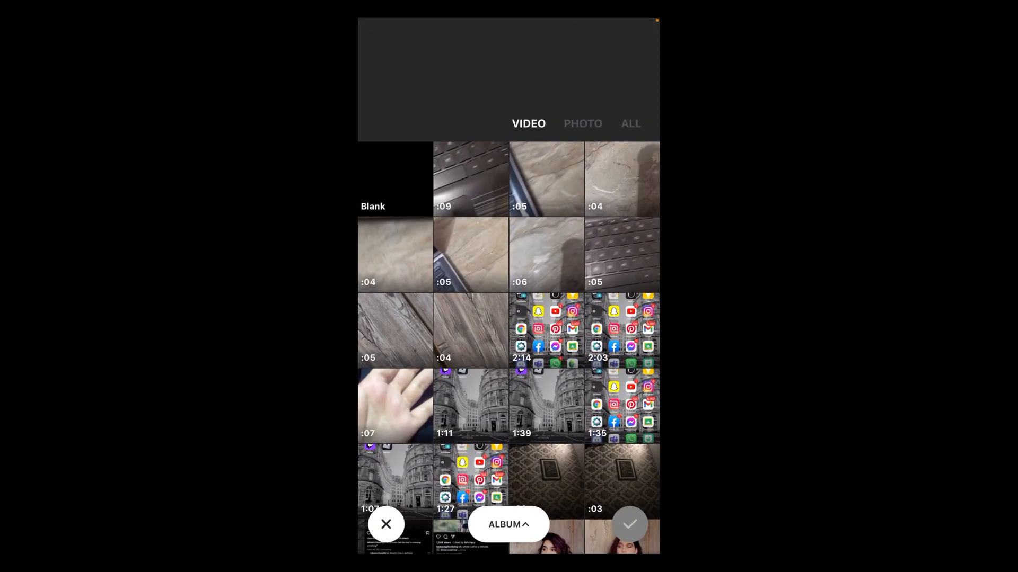
- Close the video gallery without selecting a clip
click(387, 524)
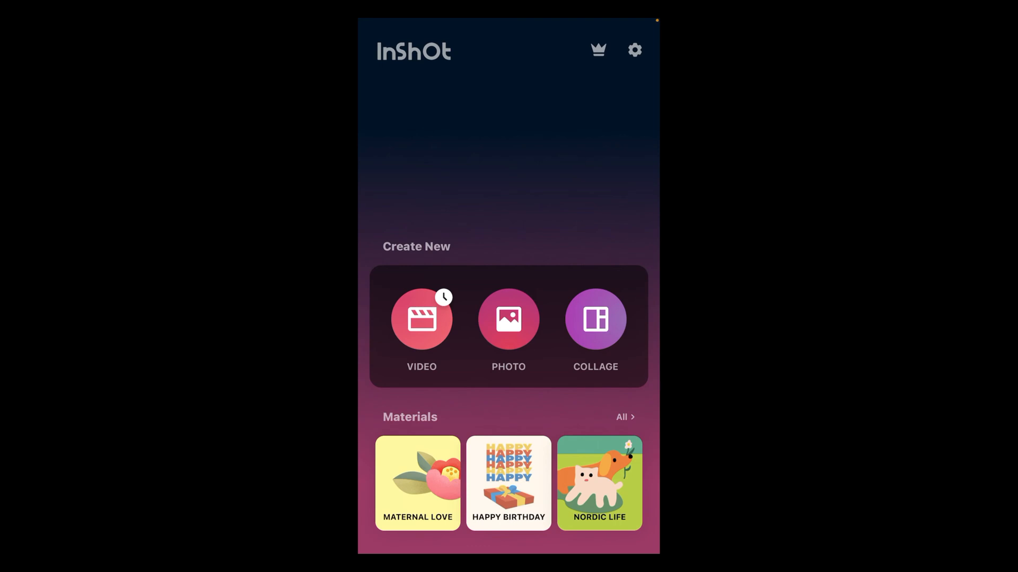
- Create a video project from the 5-second keyboard-on-marble clip
click(421, 319)
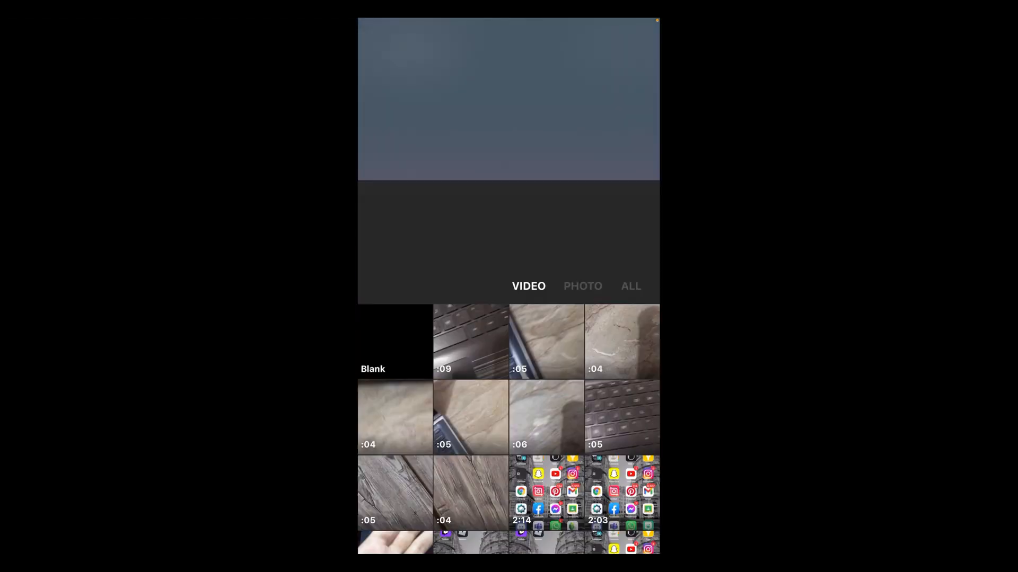
scroll(down, 3)
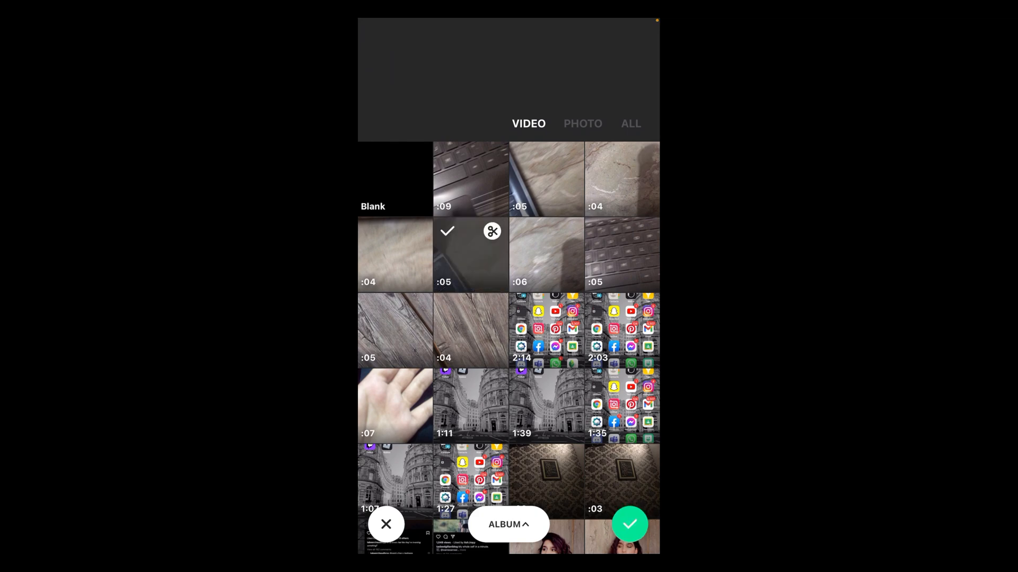
click(629, 525)
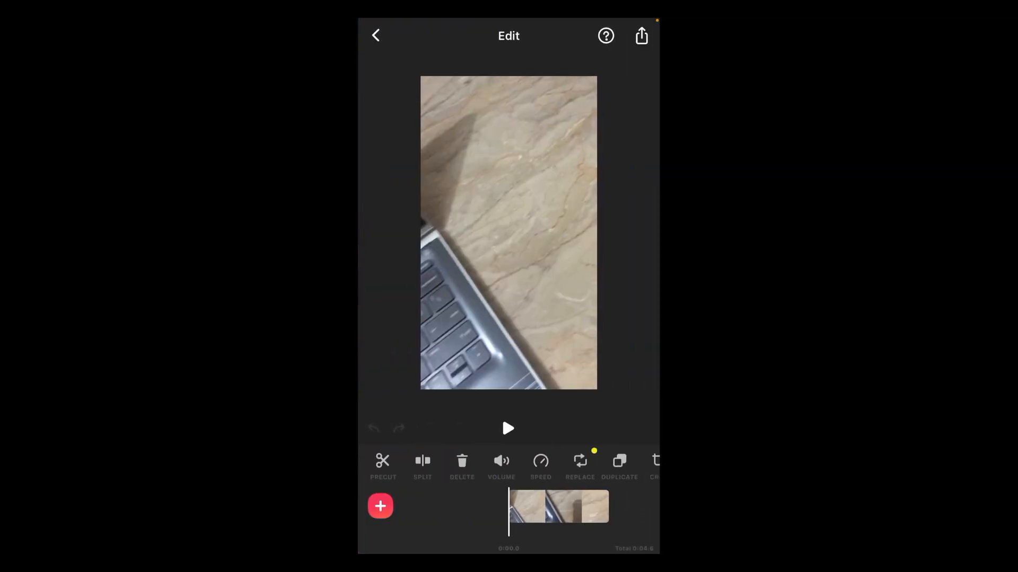
- Preview the keyboard clip, then bring up the add-to-timeline menu
click(508, 429)
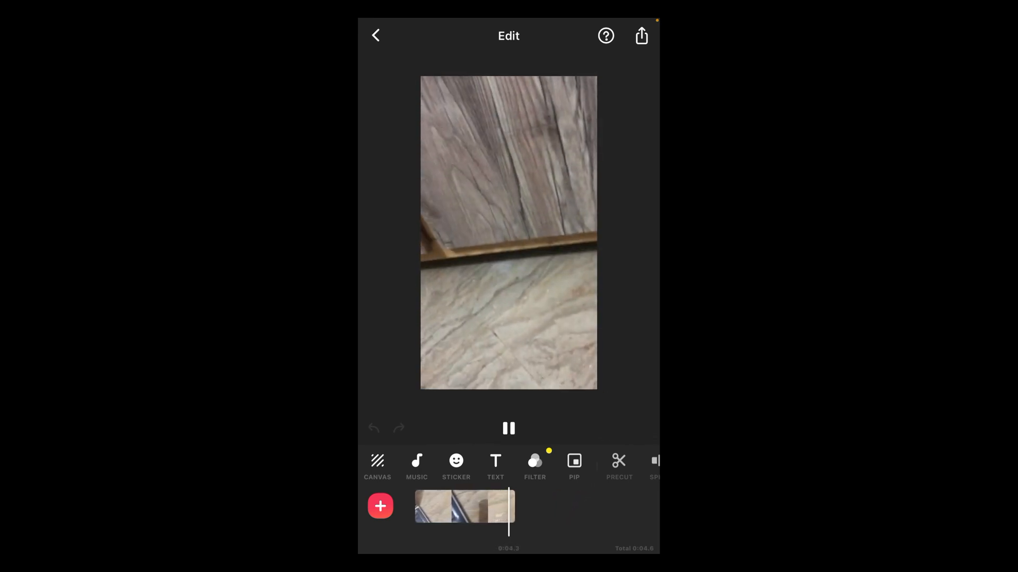
click(508, 428)
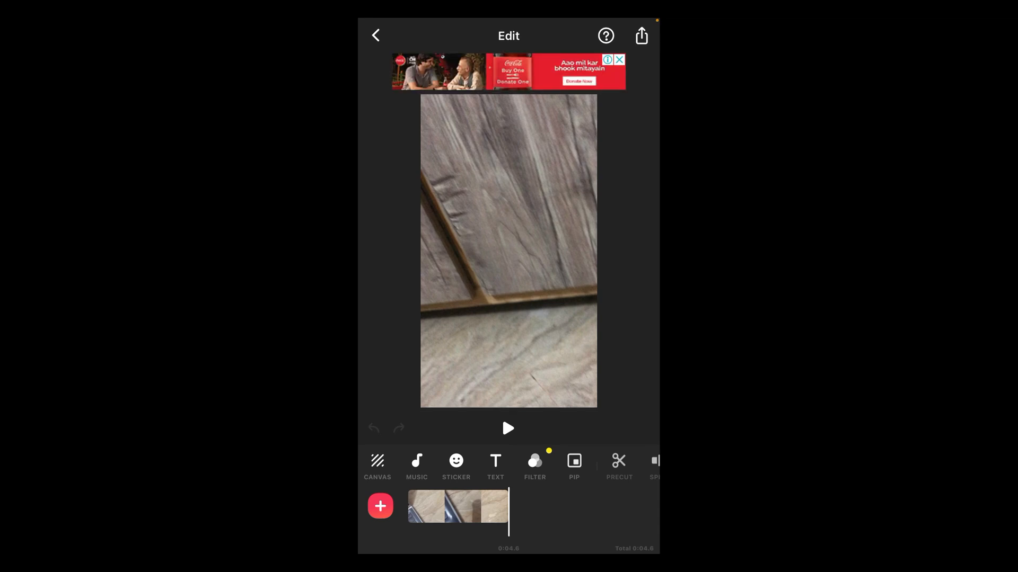
click(379, 506)
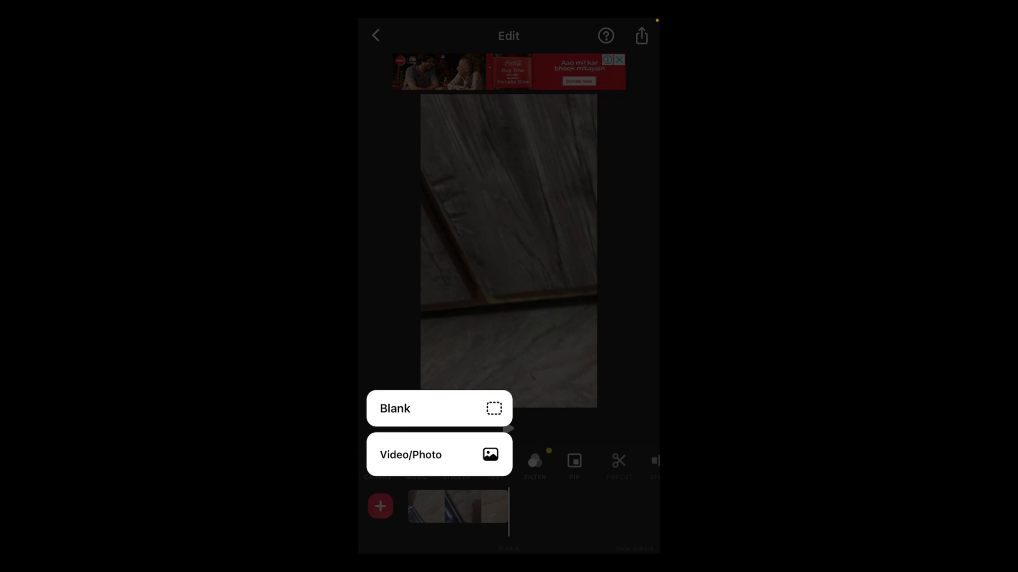
- Append the 5-second keyboard clip from Video/Photo after the first clip
click(410, 454)
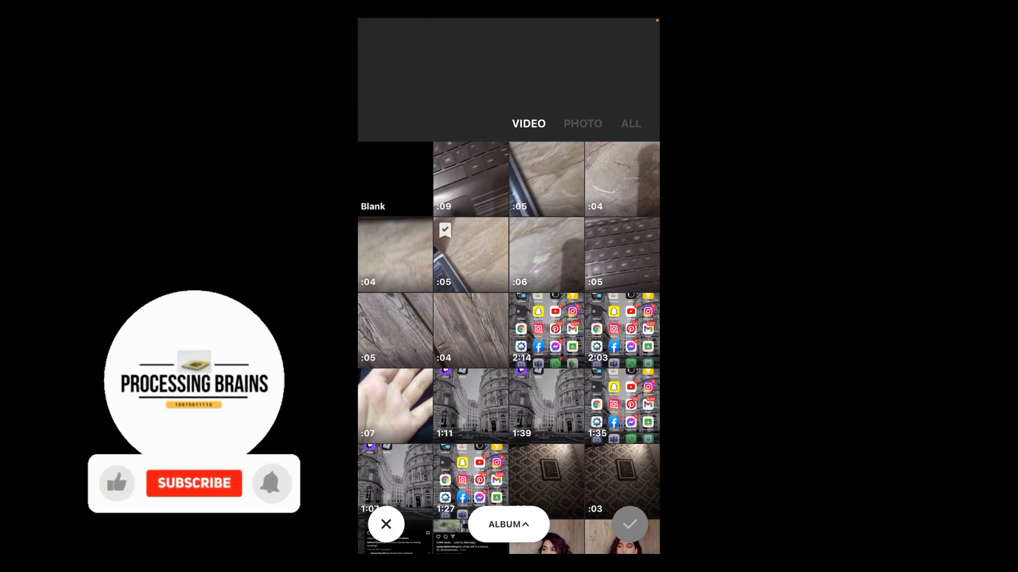
click(621, 253)
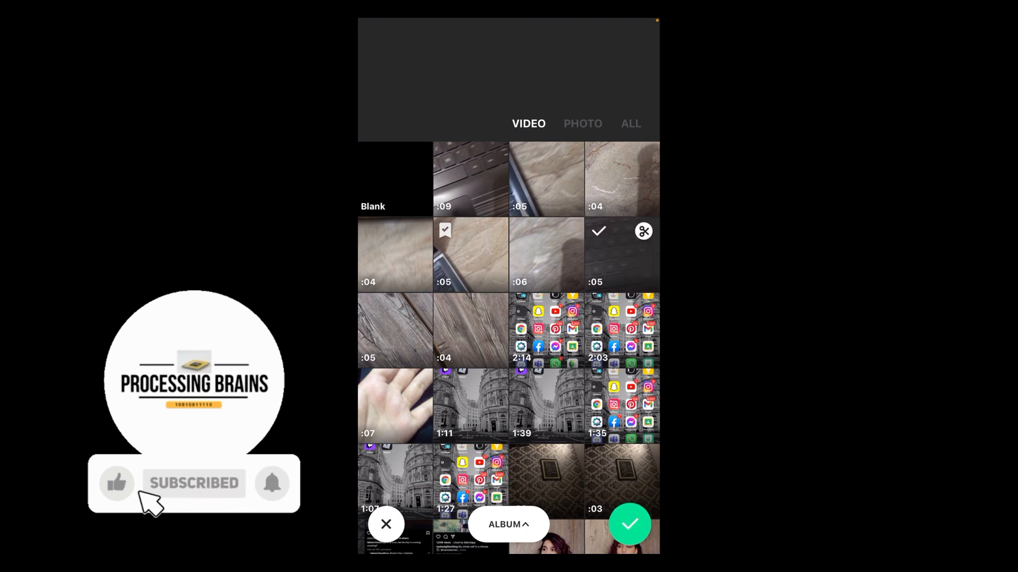
click(630, 524)
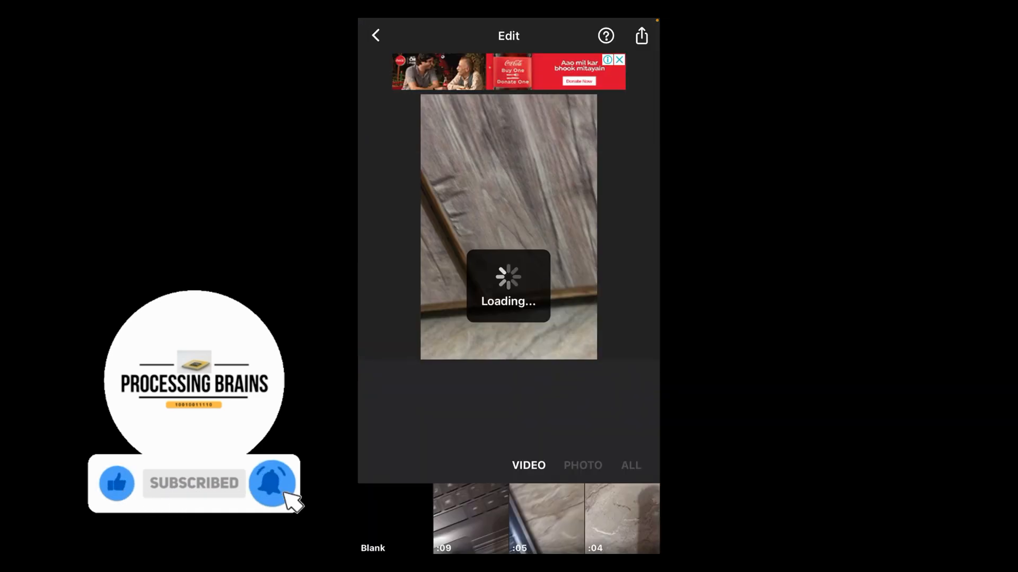